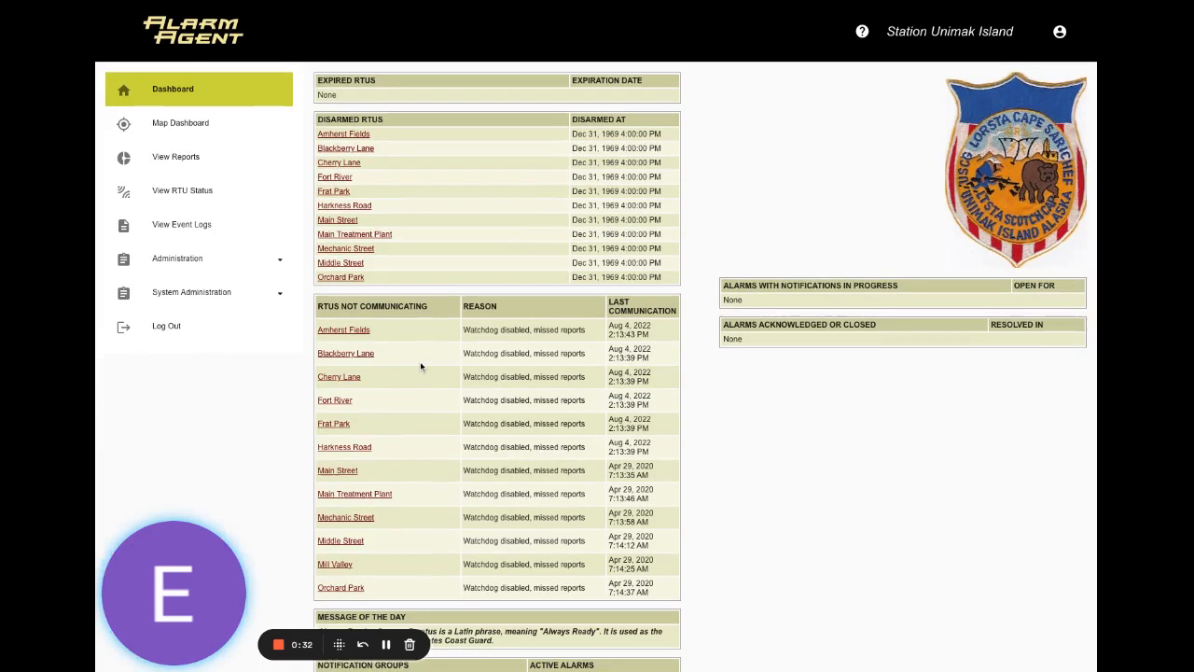
mouse_move(431, 393)
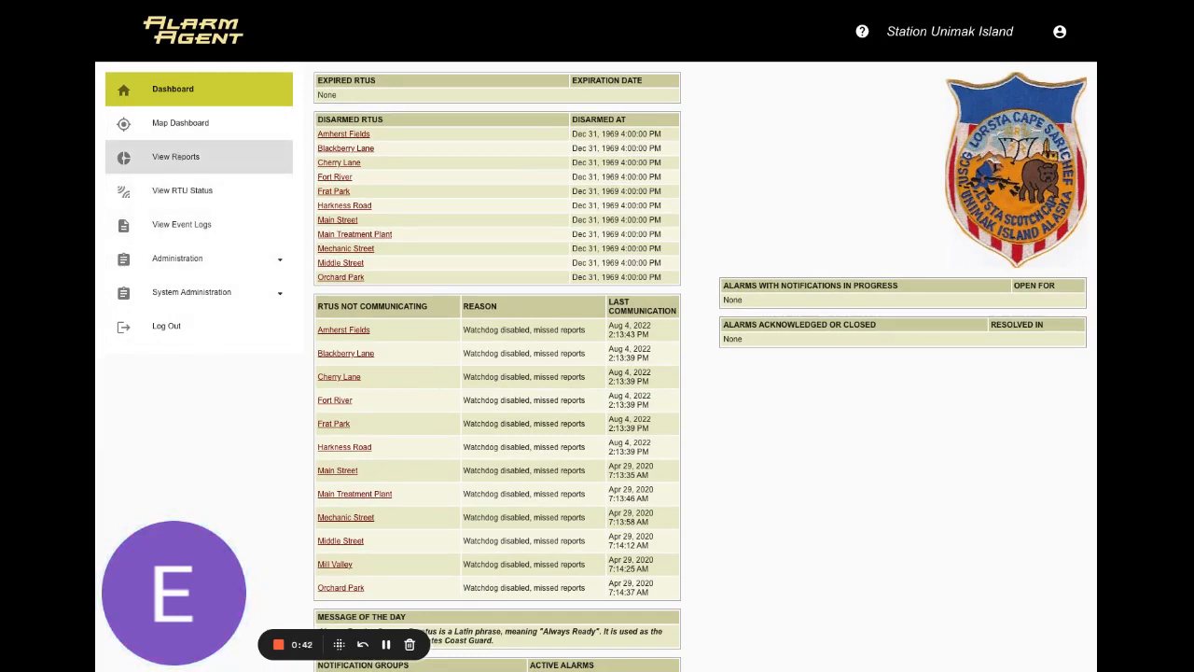
- Expand Administration and System Administration to list Customers, RTUs and Legacy BackPages
click(177, 257)
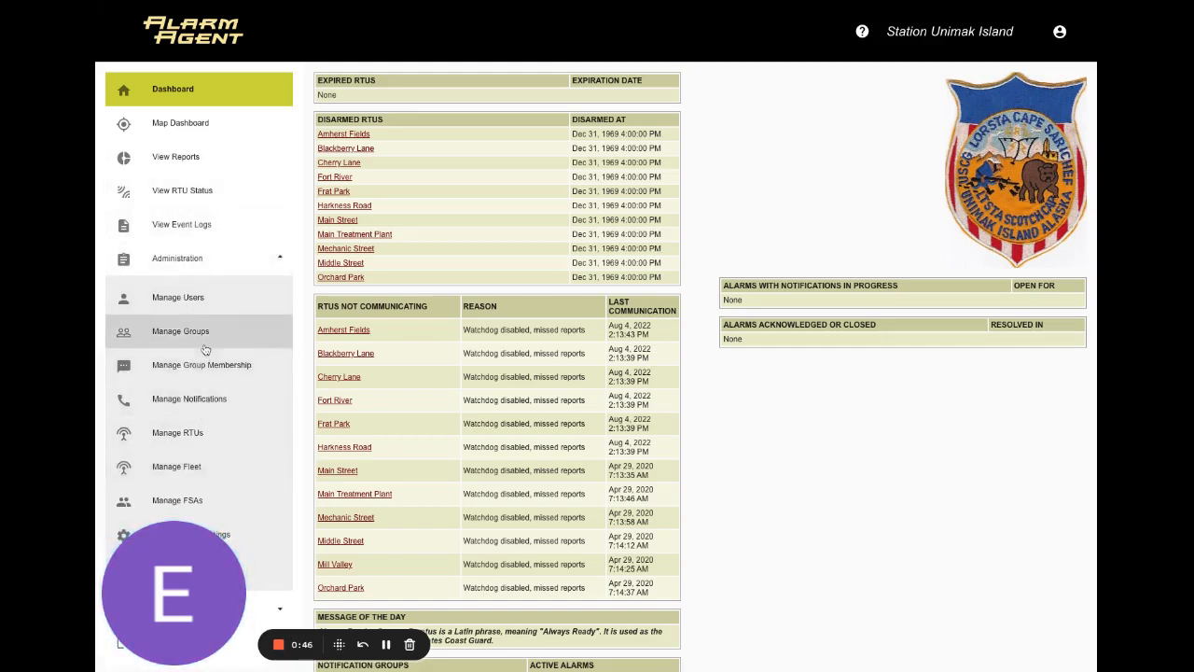
scroll(down, 3)
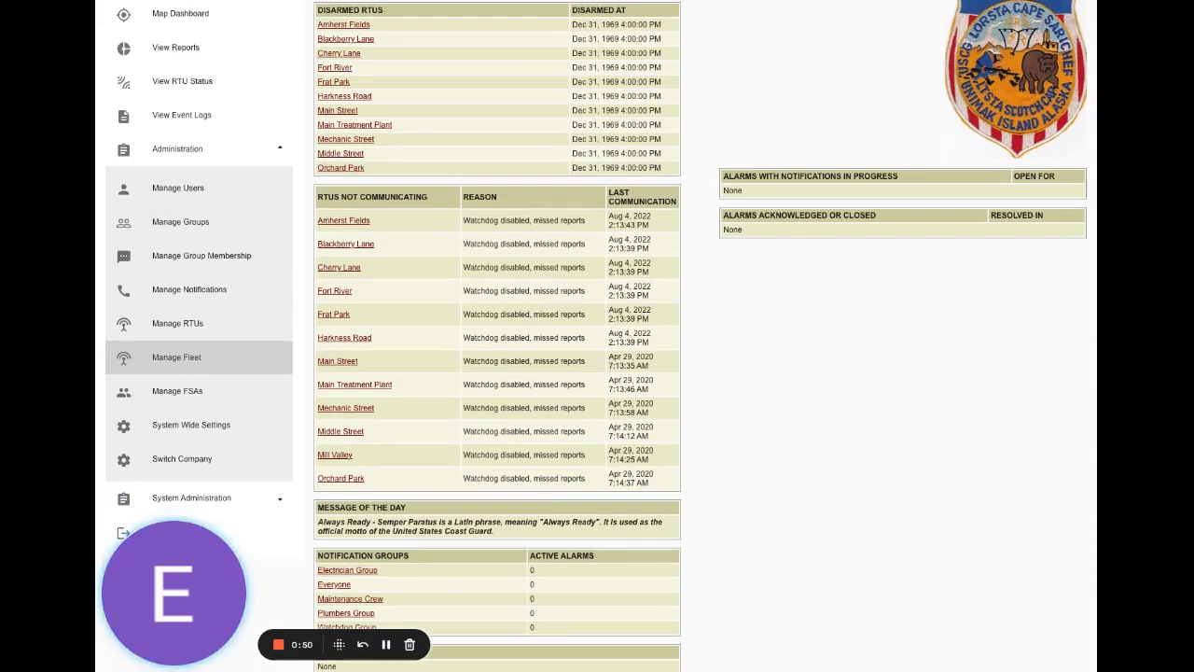
scroll(down, 3)
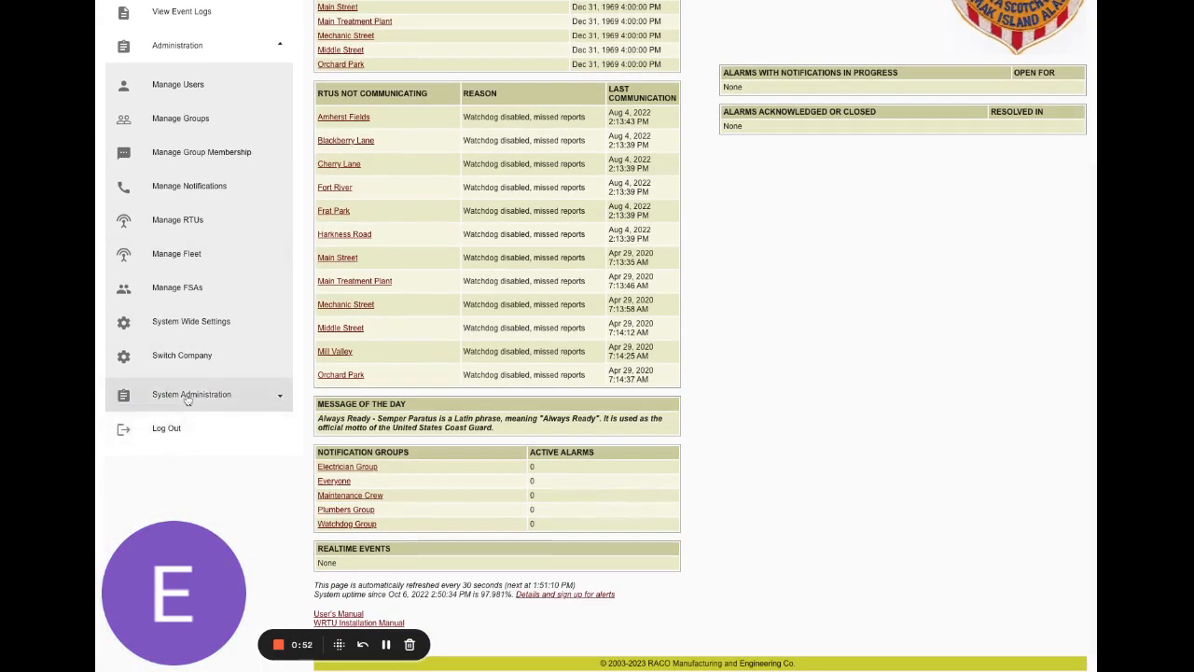
click(191, 393)
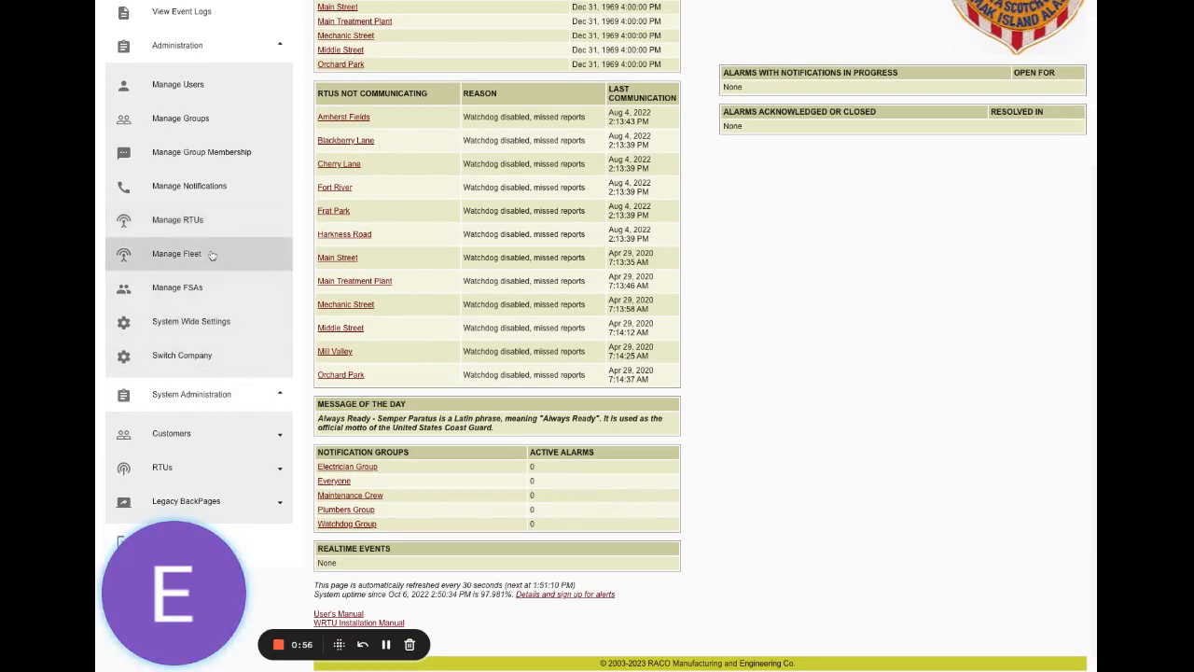
mouse_move(189, 186)
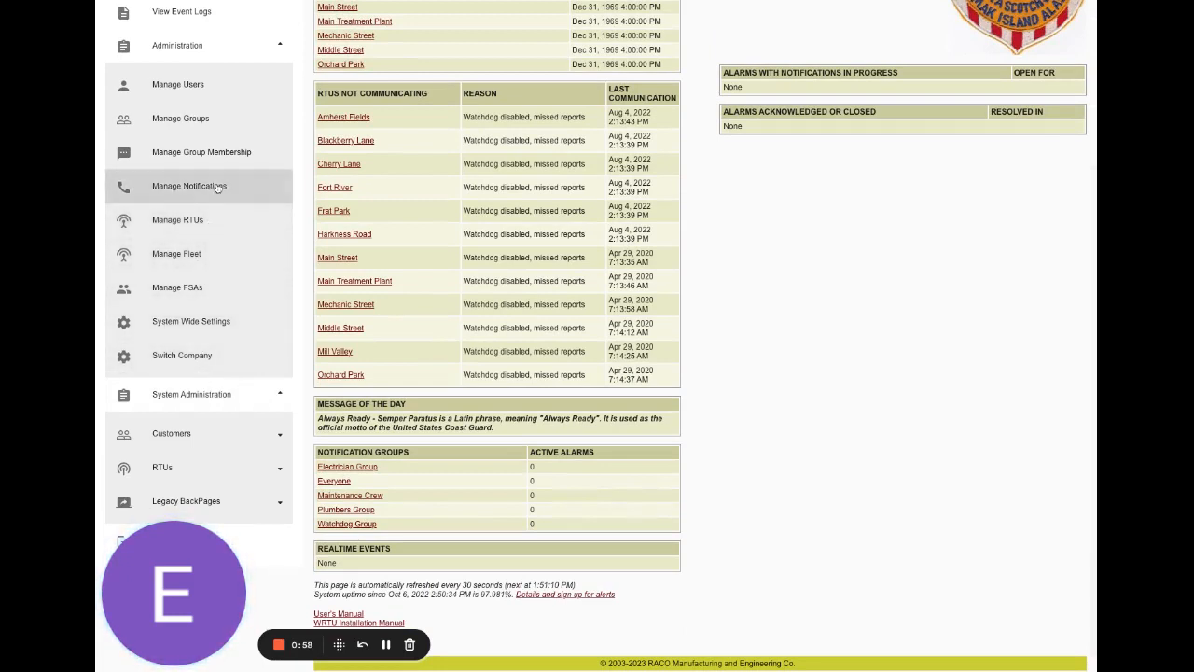
mouse_move(175, 254)
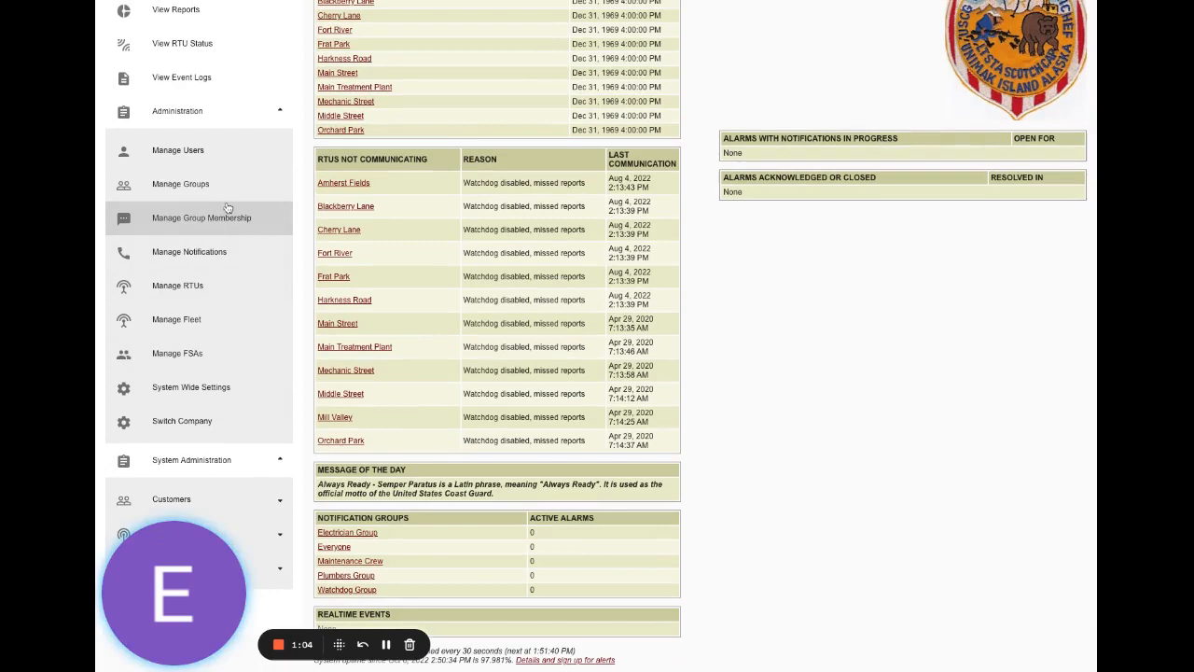
scroll(up, 3)
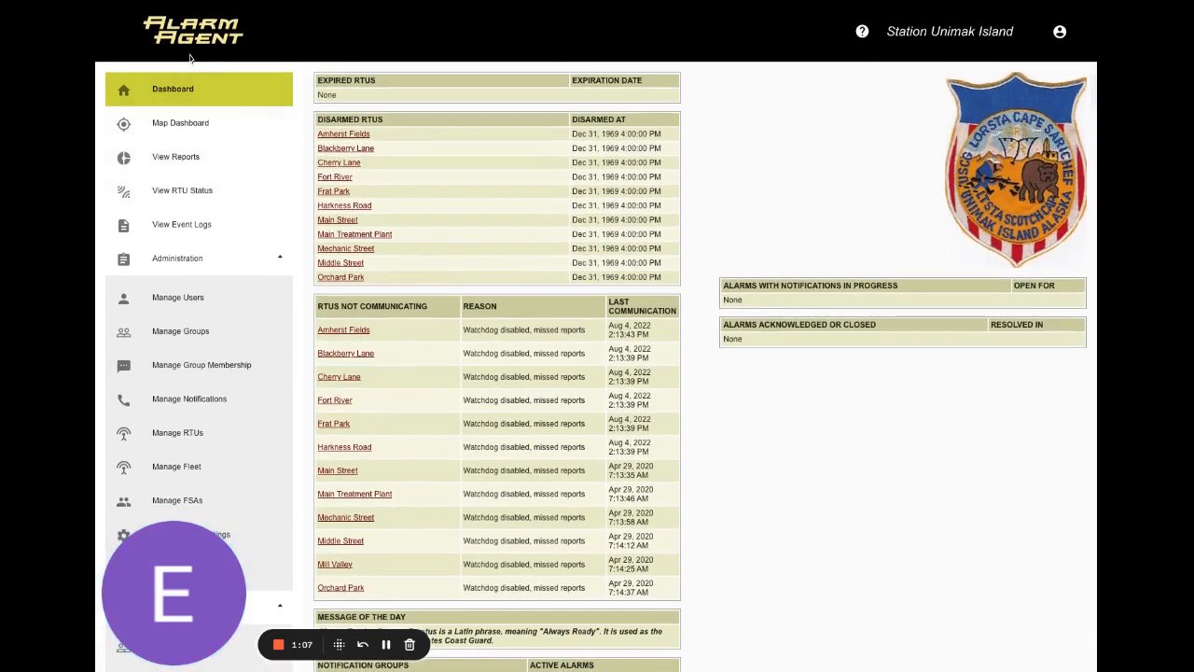
mouse_move(772, 53)
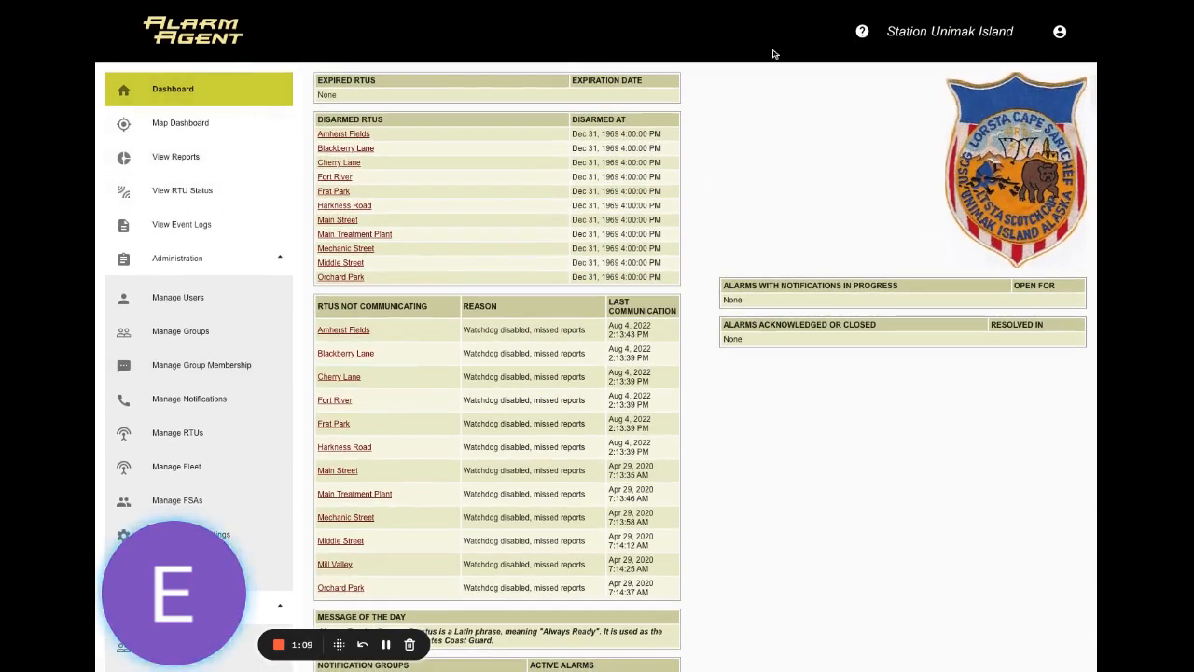
mouse_move(862, 31)
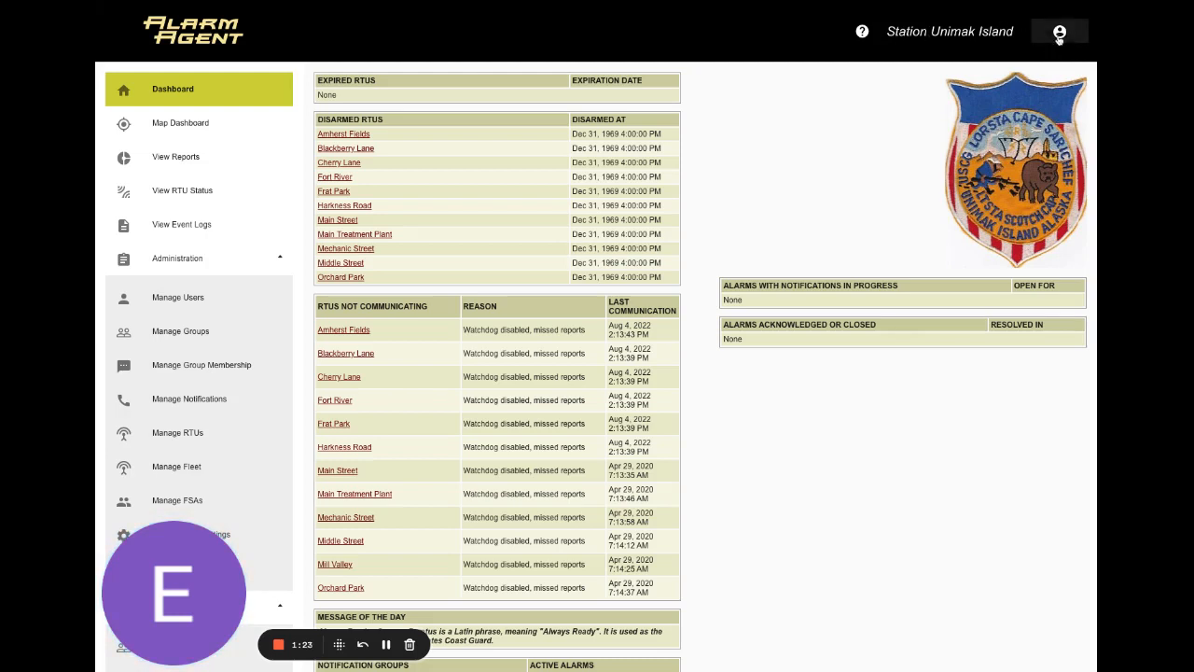
click(1059, 30)
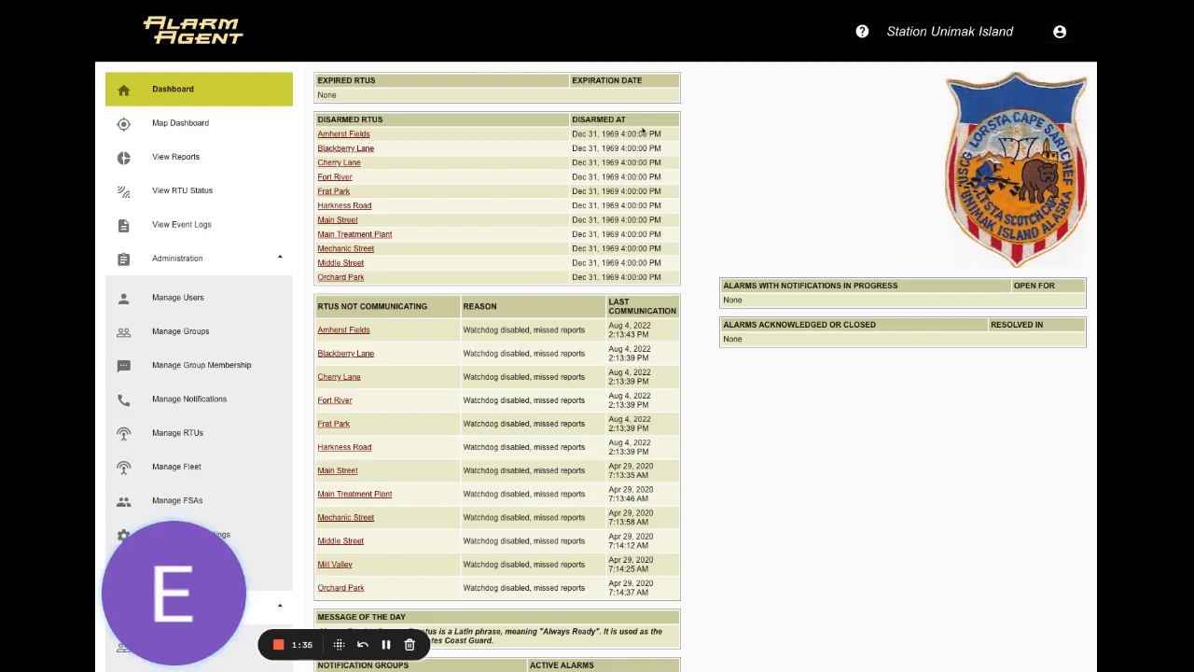
mouse_move(550, 296)
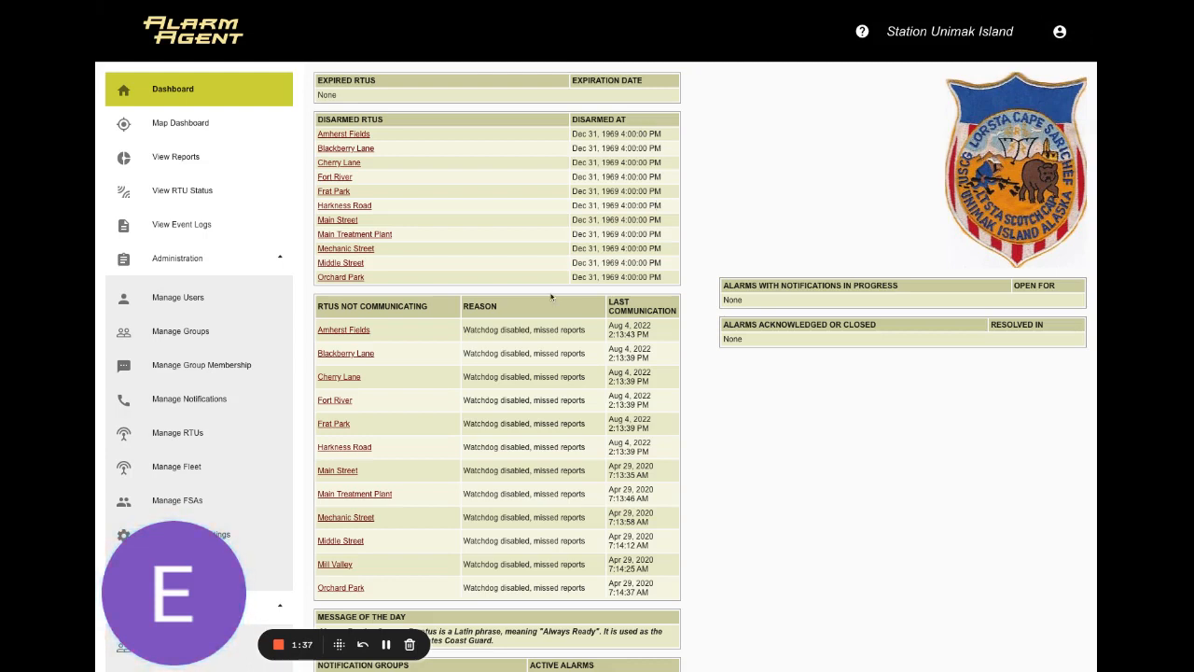
mouse_move(414, 326)
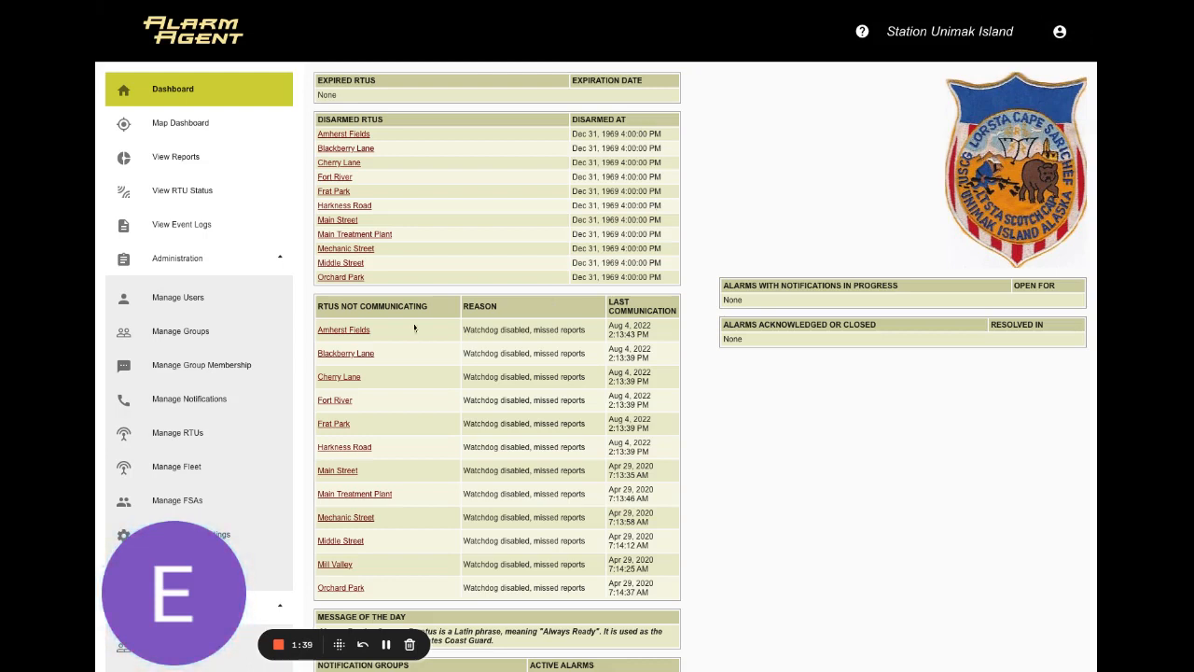
mouse_move(467, 381)
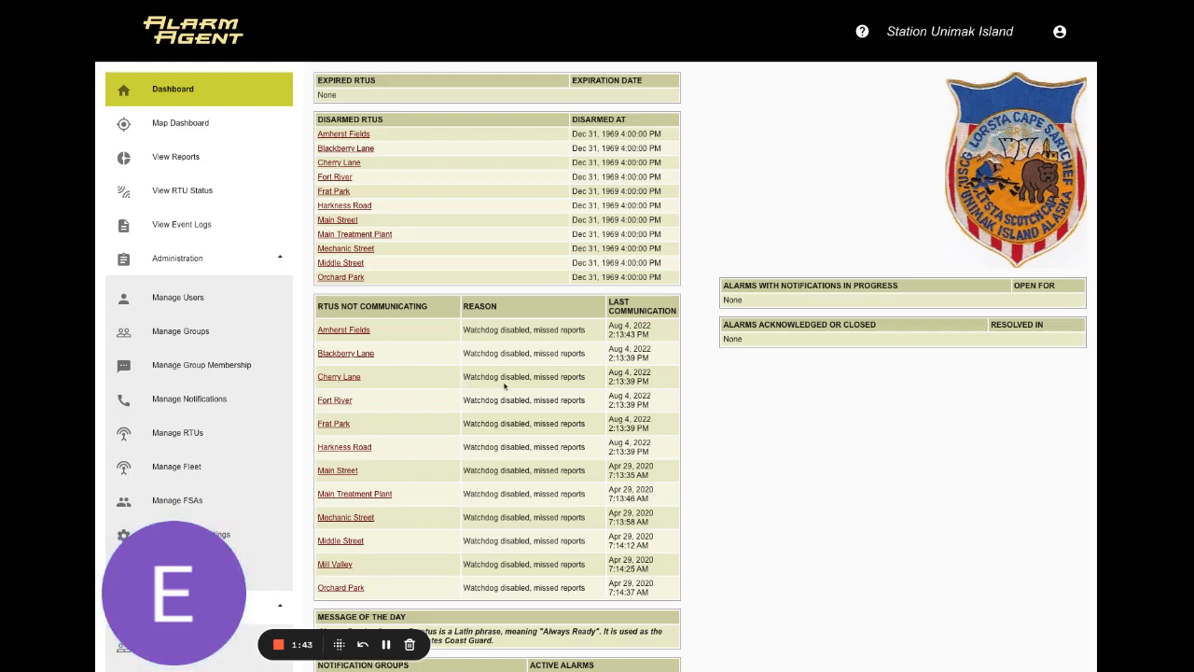
mouse_move(772, 485)
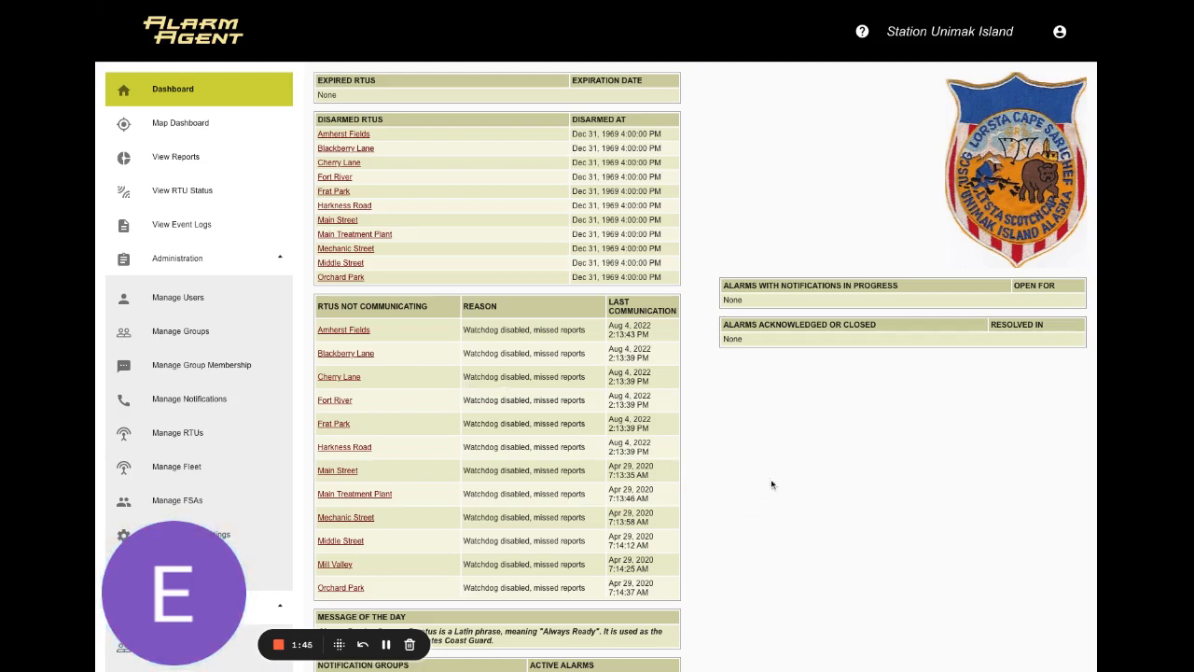
mouse_move(850, 485)
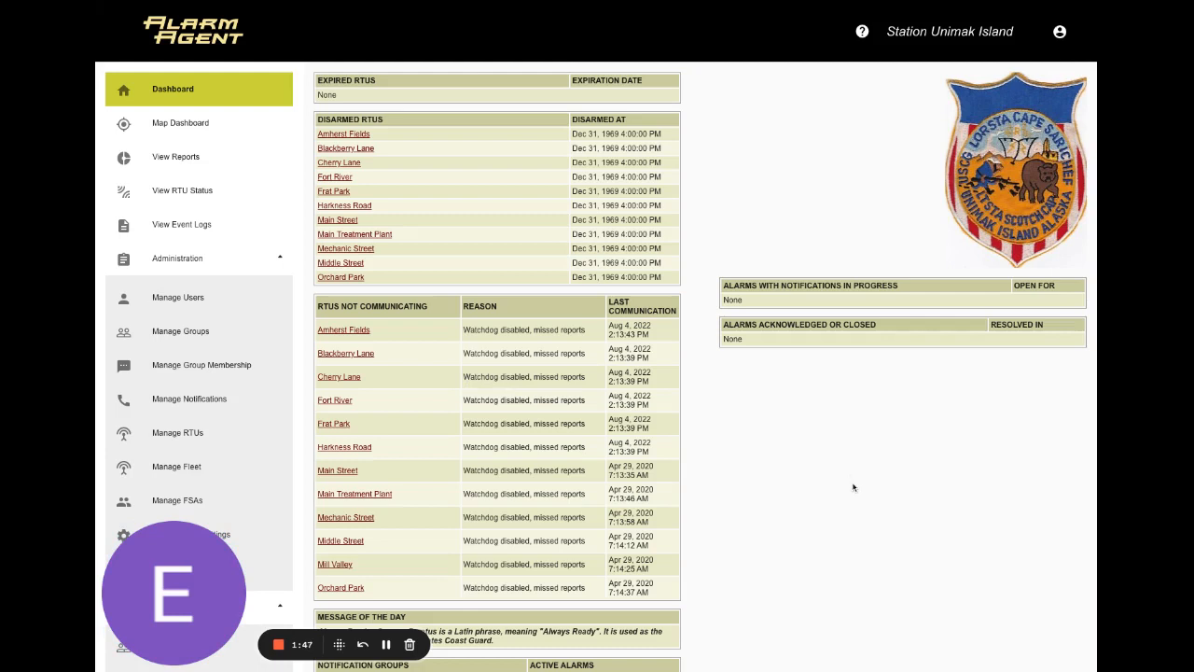
mouse_move(554, 390)
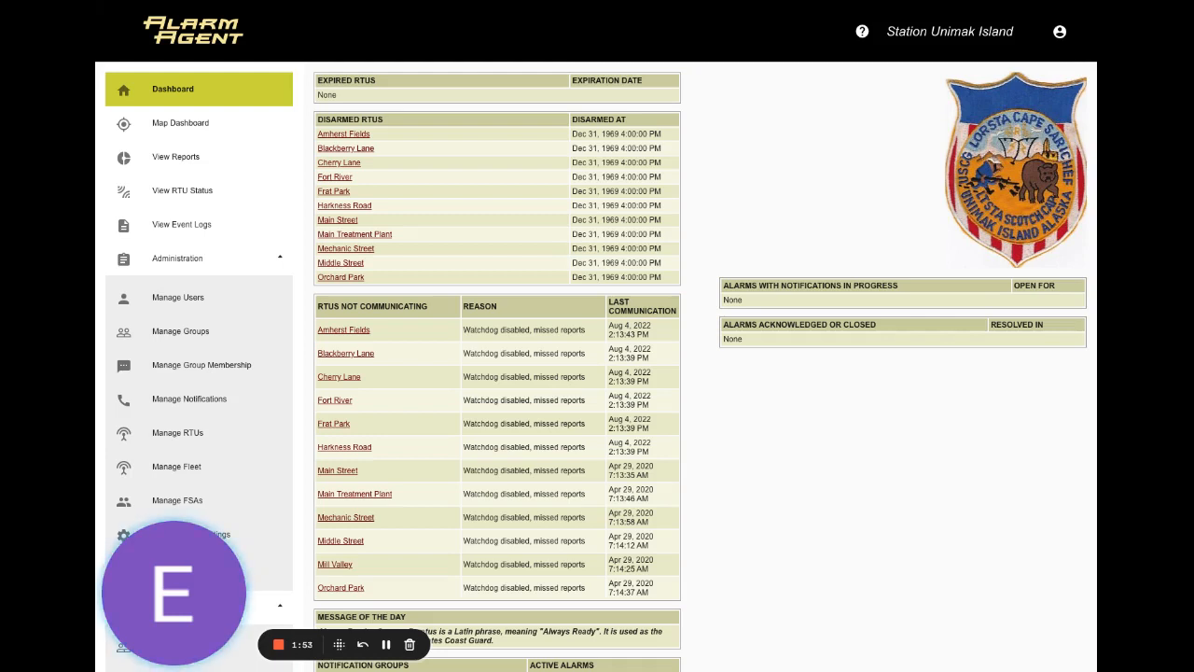
mouse_move(473, 317)
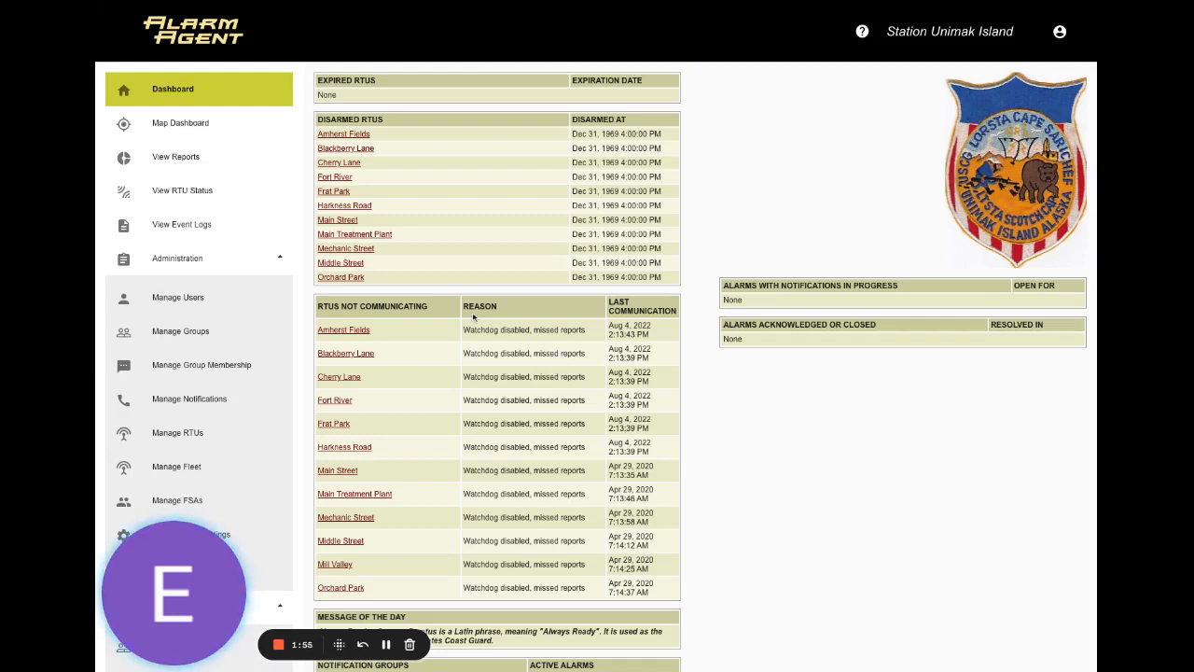